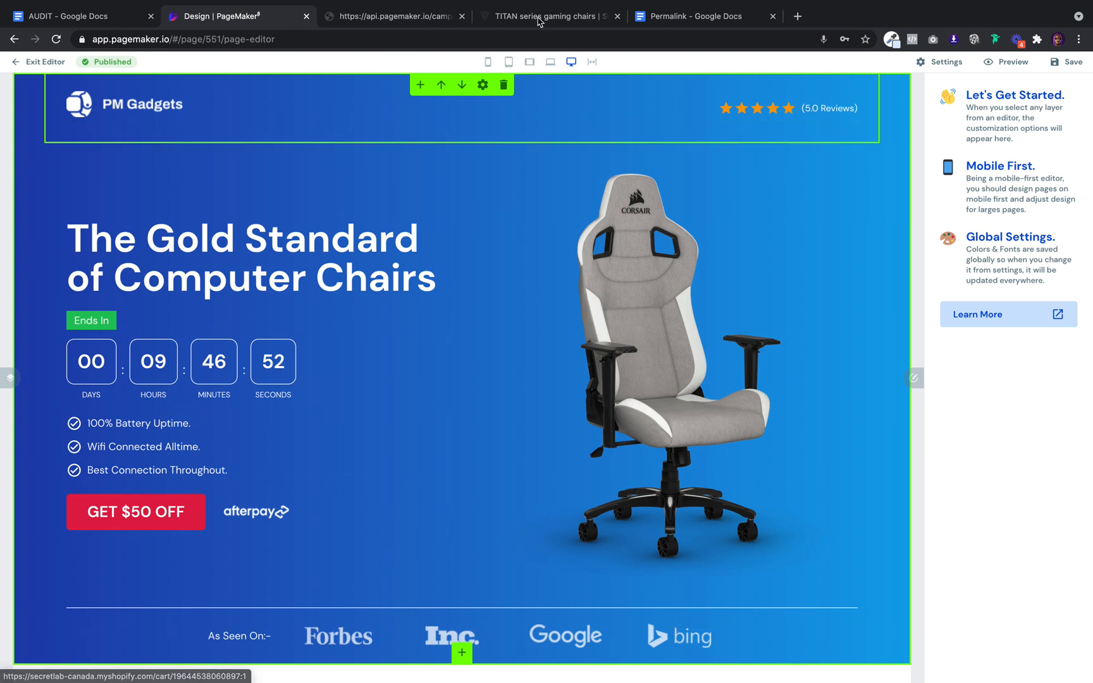
# Test the previewed GET $50 OFF button, which opens a Secretlab checkout with one TITAN 2020 chair
pyautogui.click(548, 15)
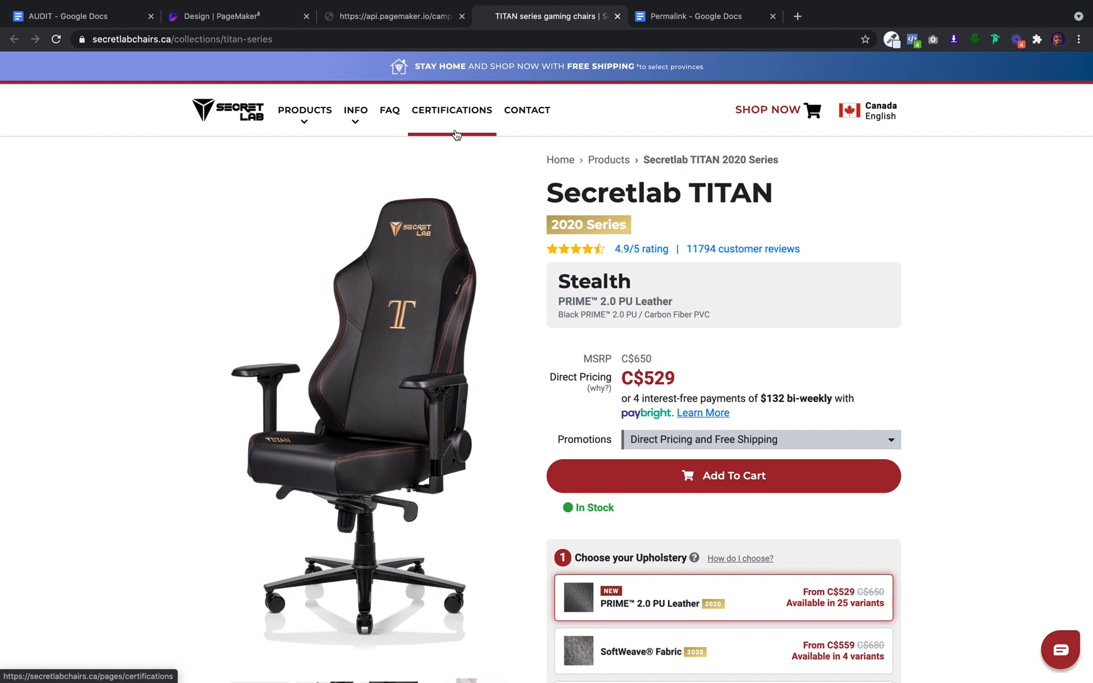
pyautogui.click(393, 16)
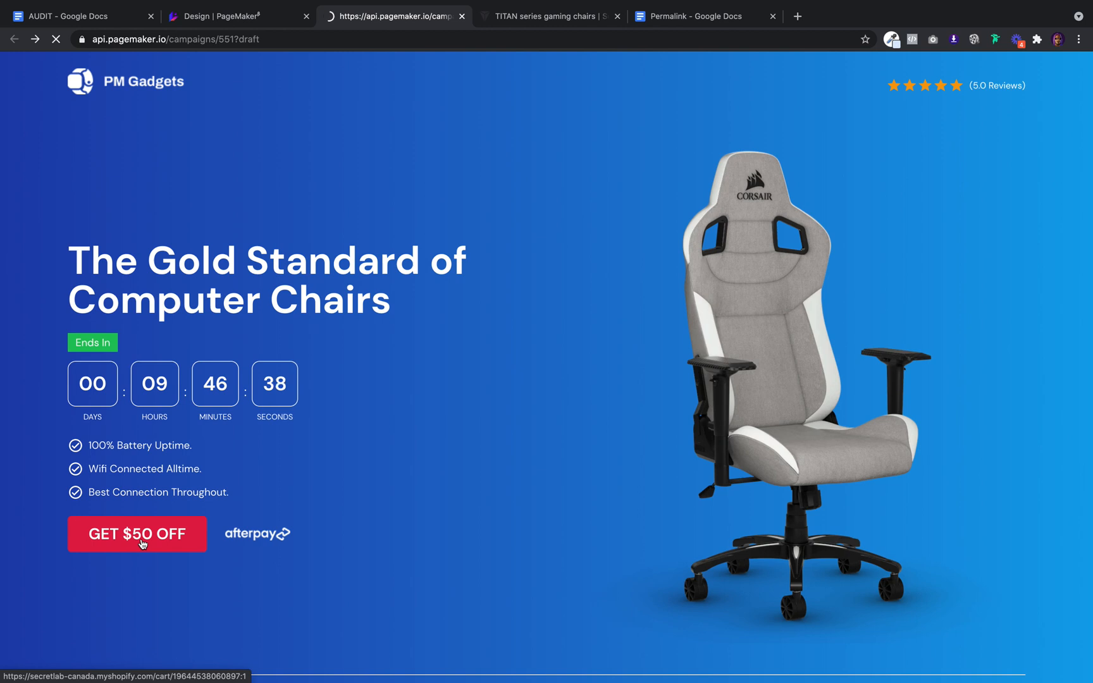
pyautogui.click(138, 534)
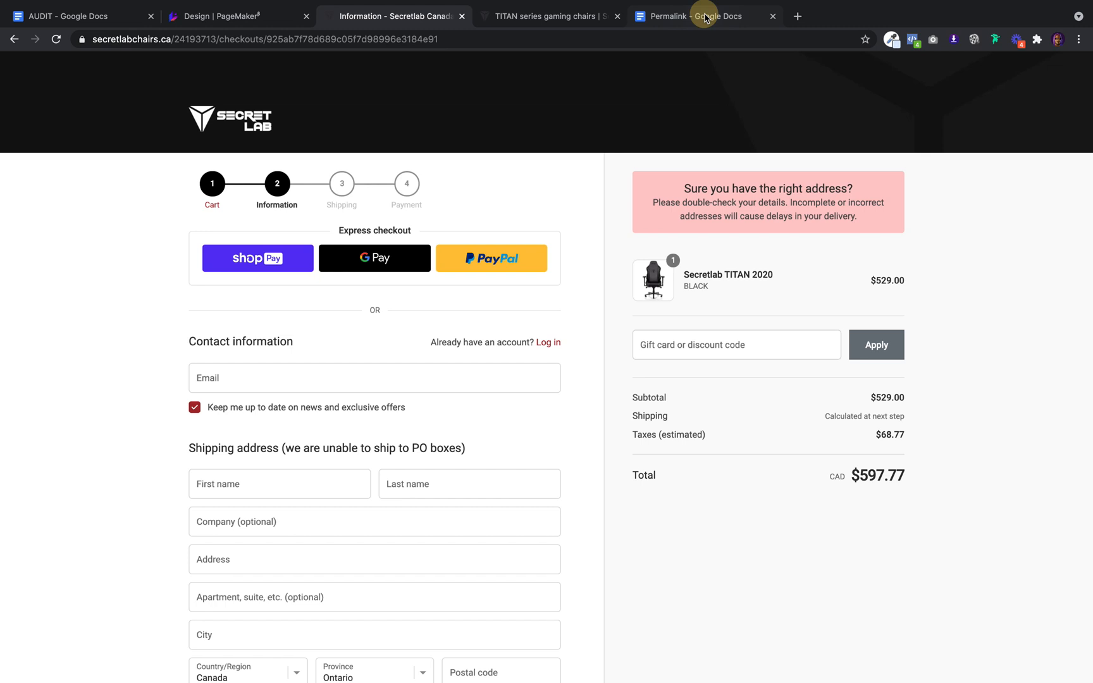
pyautogui.click(704, 17)
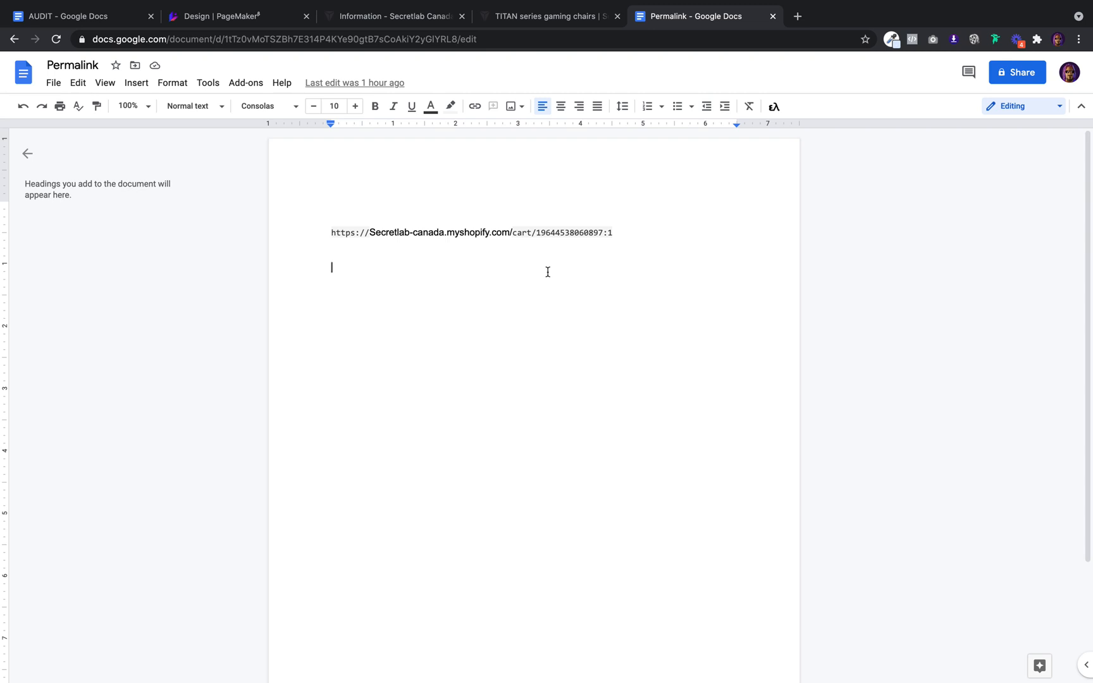
pyautogui.moveTo(528, 301)
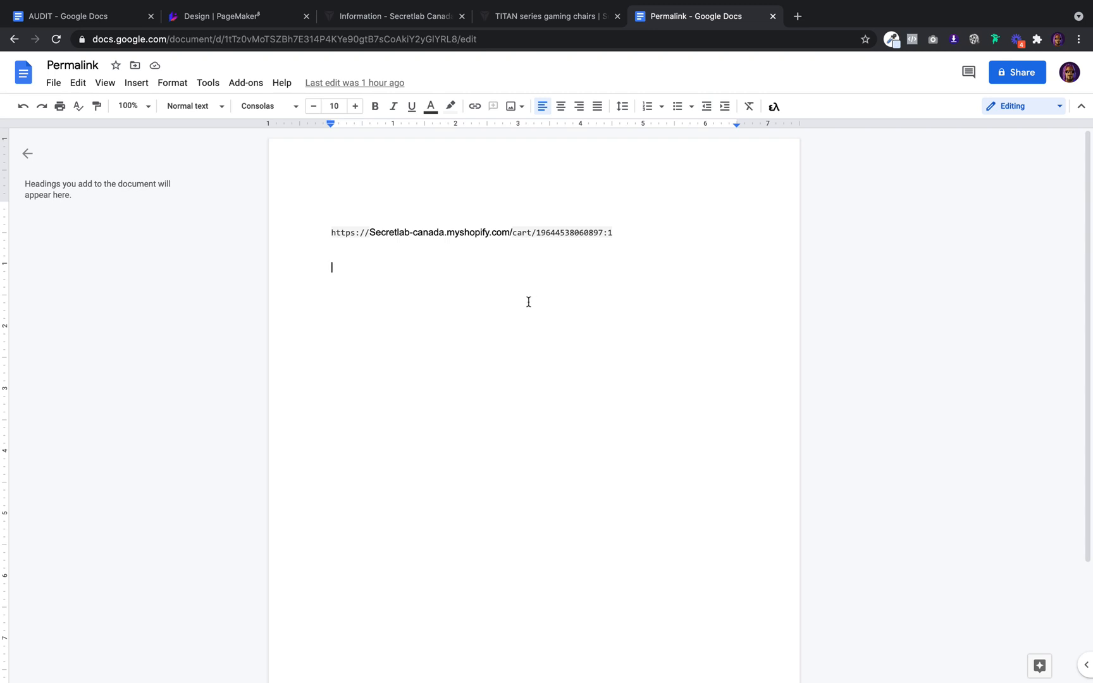
pyautogui.moveTo(601, 245)
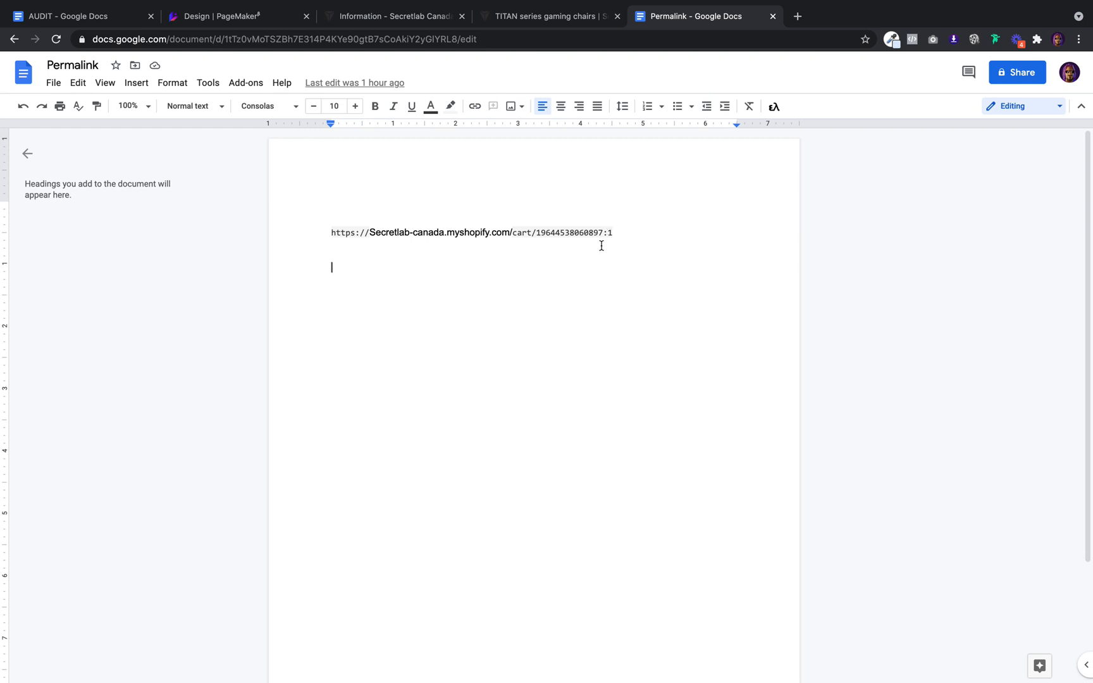
# Return from the Permalink document to the Secretlab TITAN 2020 product page
pyautogui.click(549, 16)
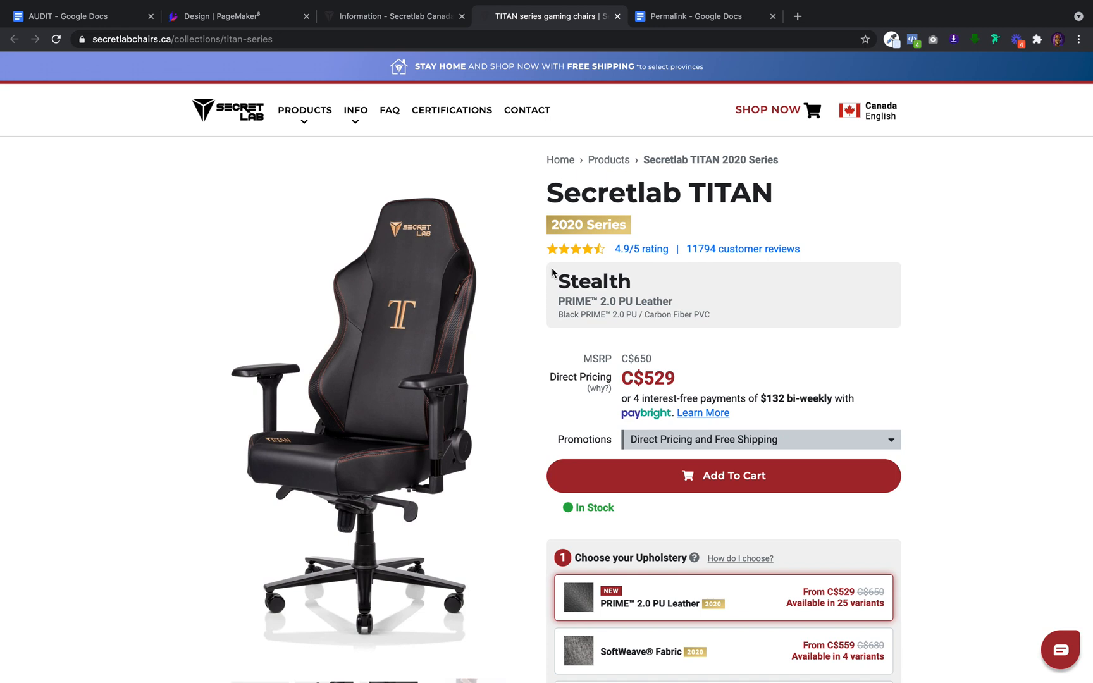
pyautogui.moveTo(550, 276)
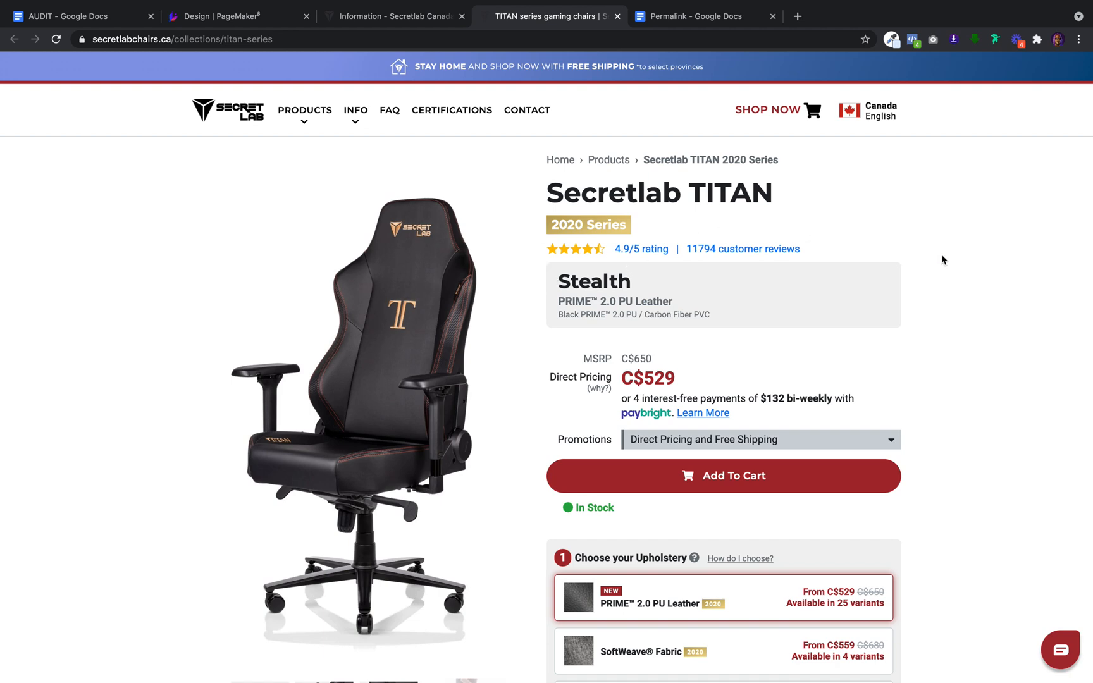
pyautogui.moveTo(844, 412)
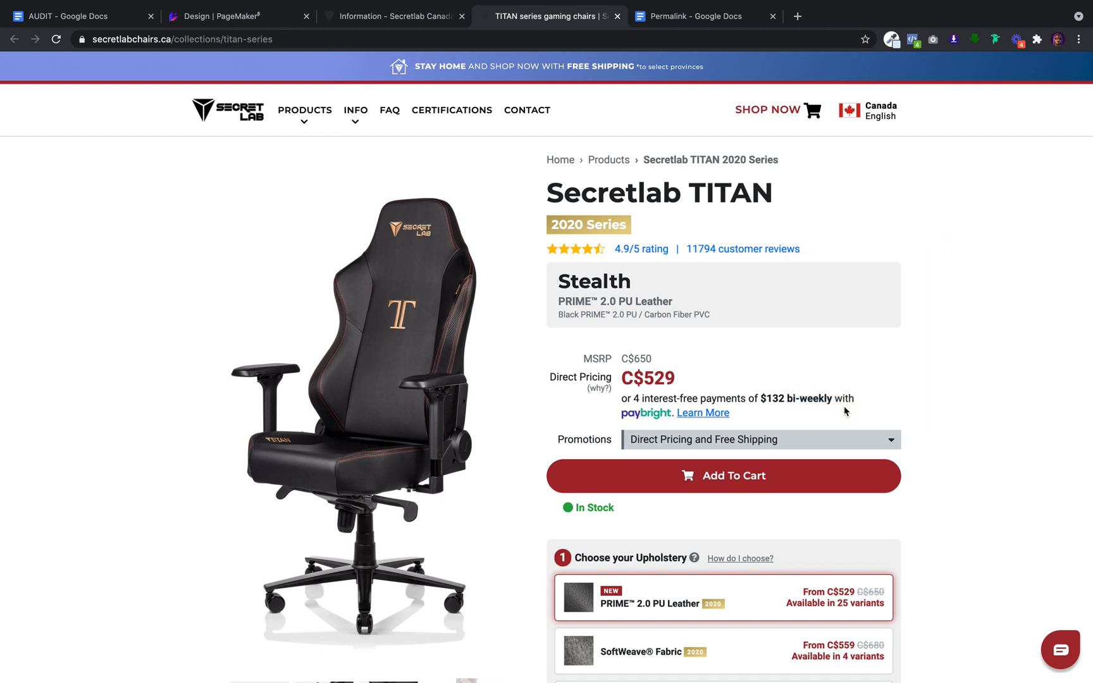
# Search the TITAN 2020 page code in DevTools for 'product' to locate the product ID
pyautogui.press('F12')
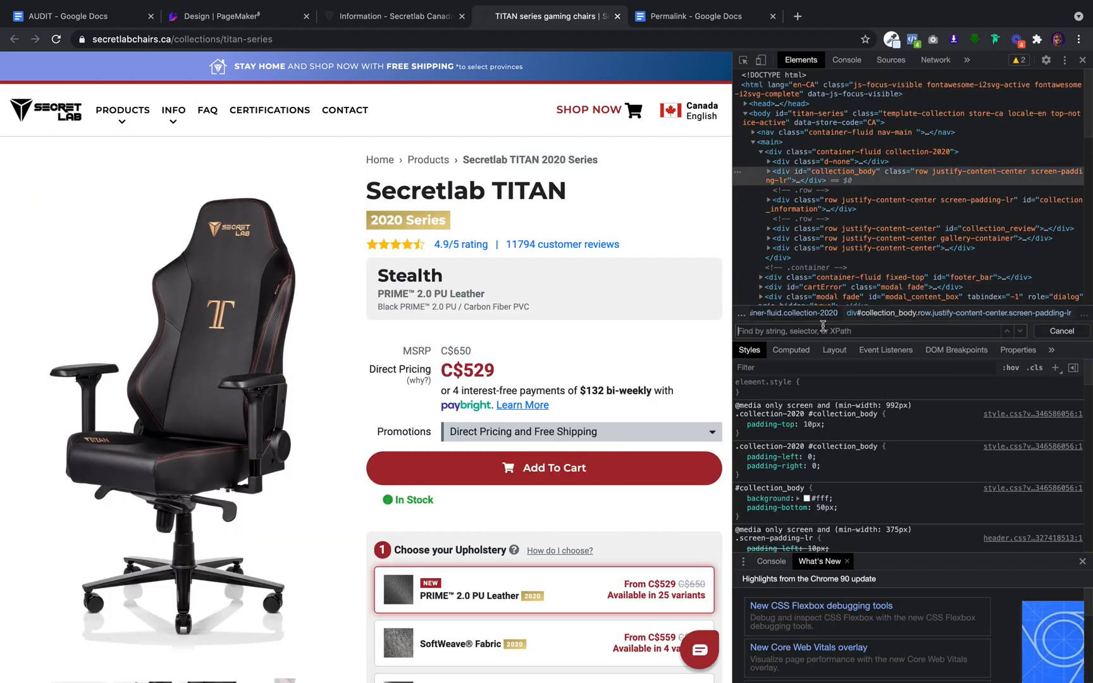
pyautogui.write('product')
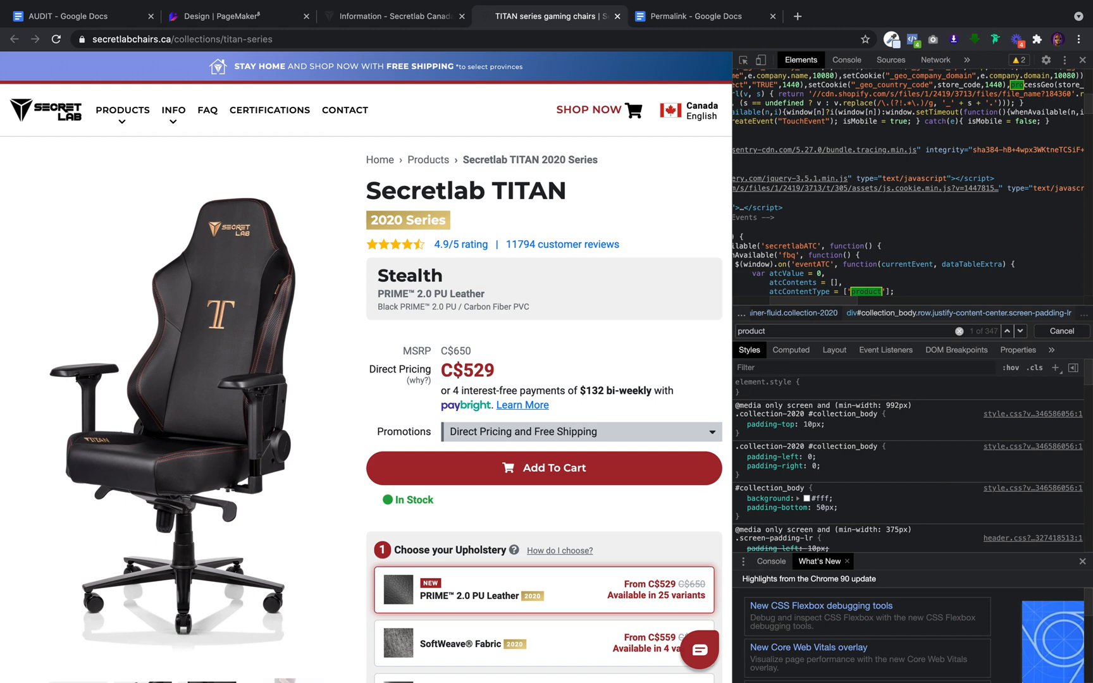
pyautogui.write('product')
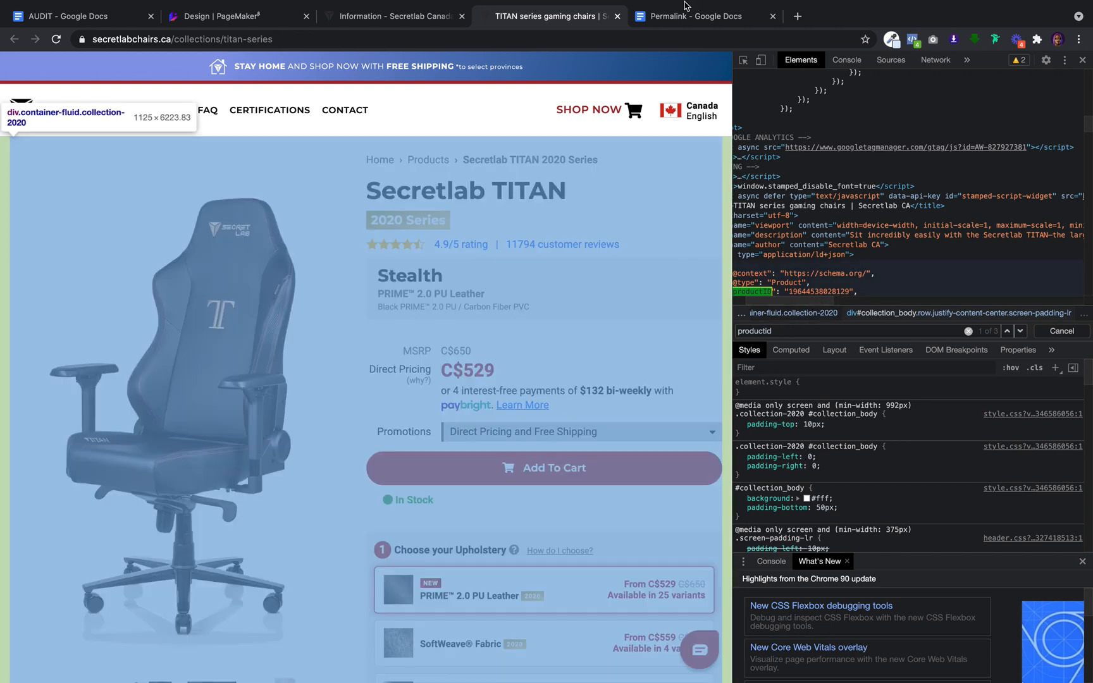
pyautogui.click(697, 17)
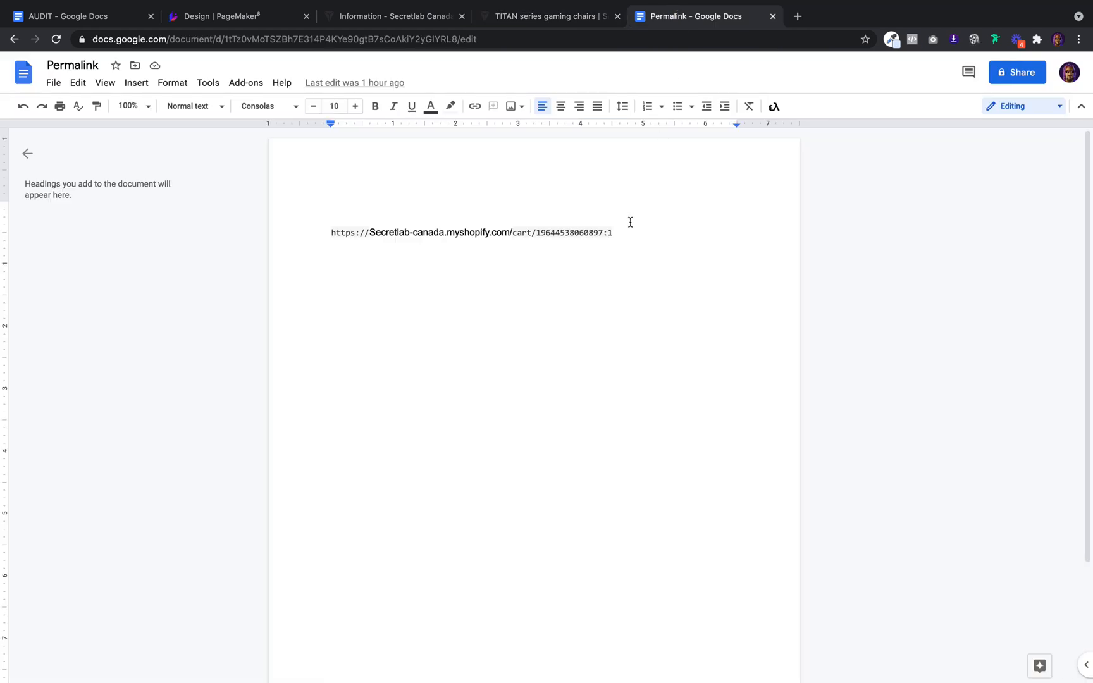
# Change the cart permalink's quantity from :1 to :10 and select the whole link
pyautogui.doubleClick(562, 232)
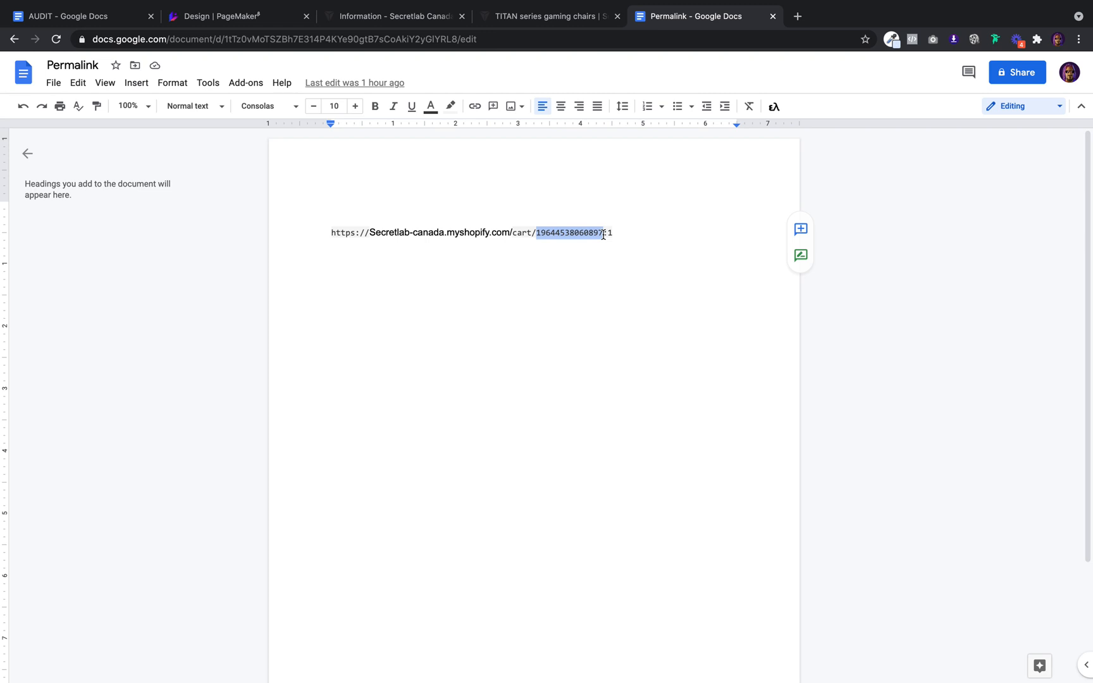
pyautogui.click(627, 291)
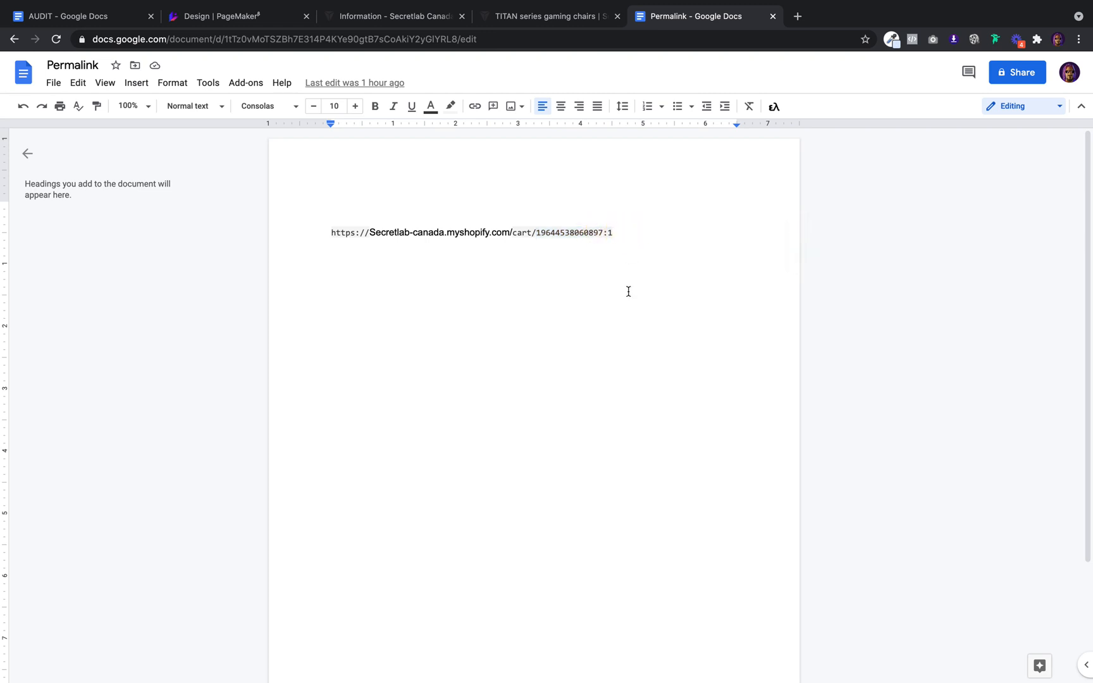
pyautogui.write('0')
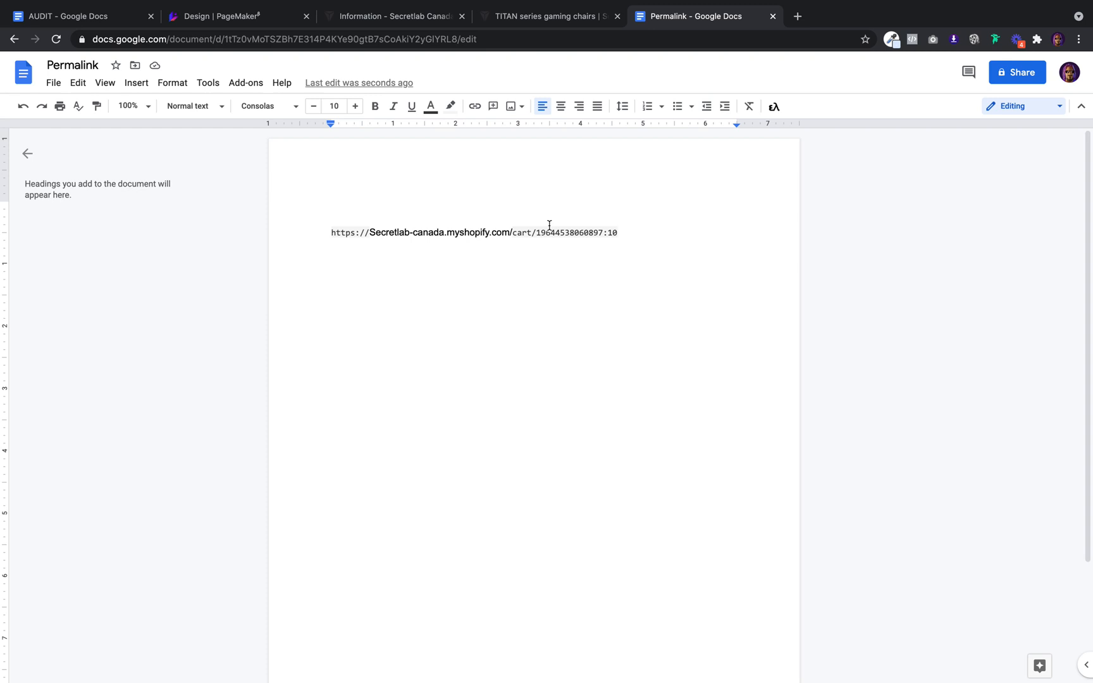
pyautogui.tripleClick(474, 232)
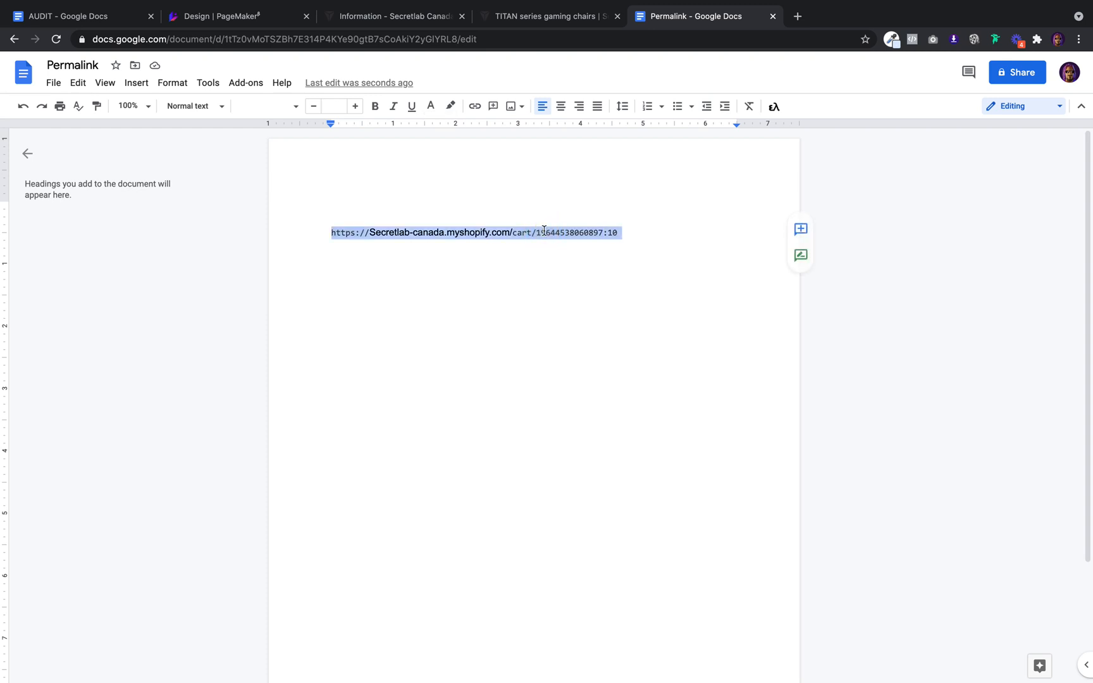
pyautogui.moveTo(235, 16)
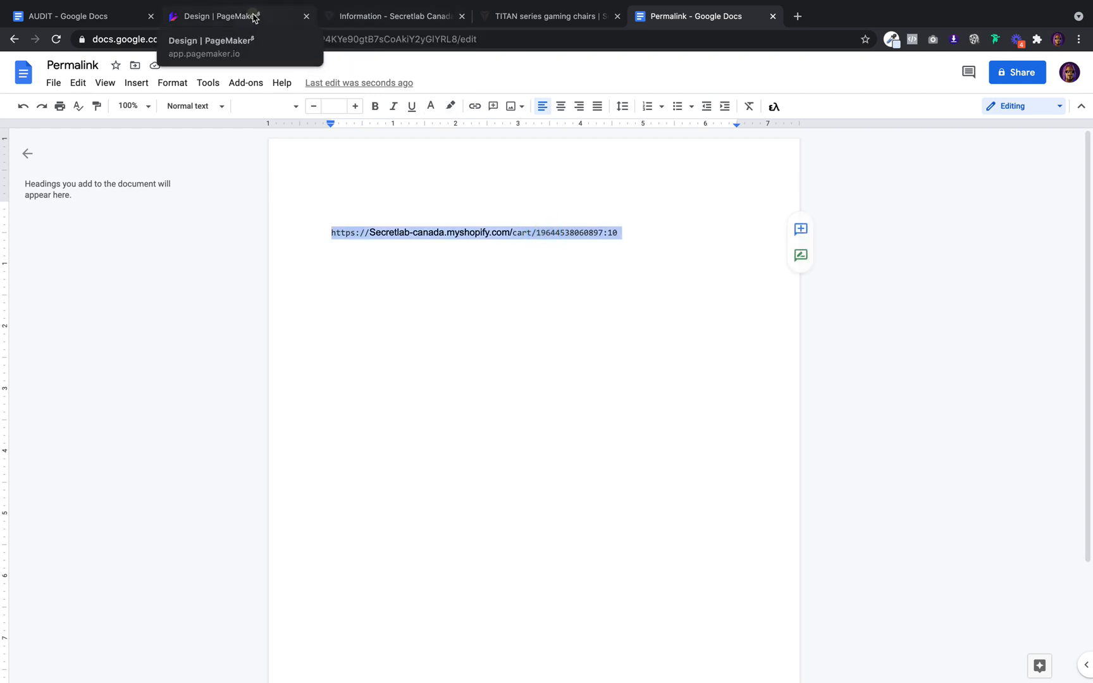
# Link the GET $50 OFF button to the quantity-10 Secretlab cart permalink
pyautogui.click(217, 15)
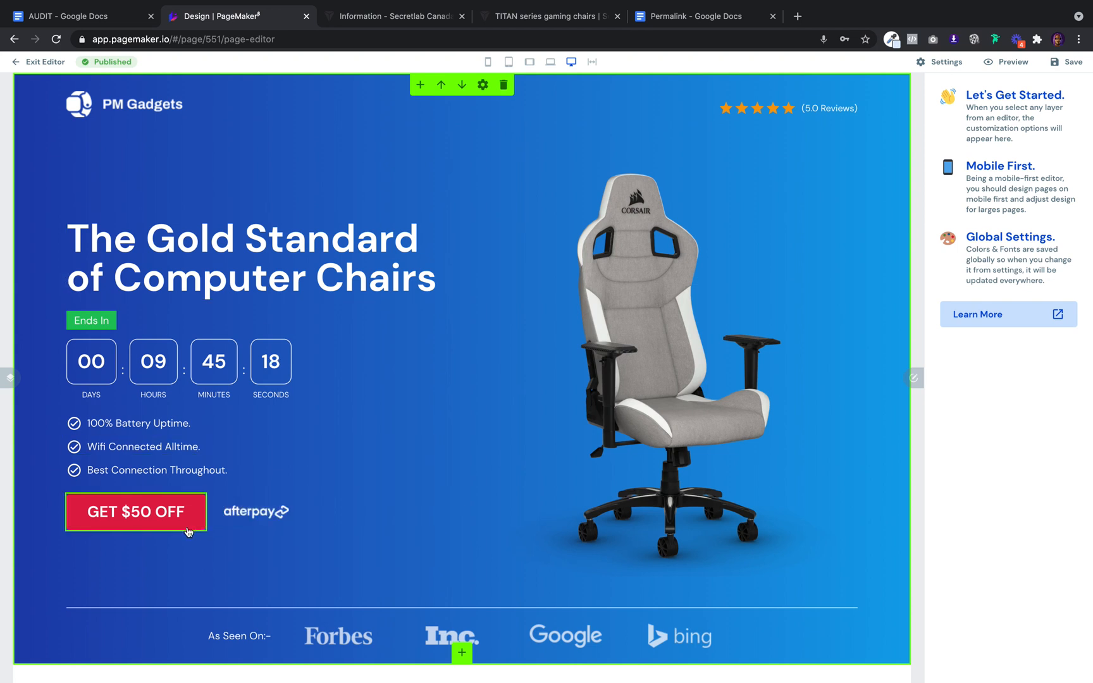
pyautogui.click(135, 511)
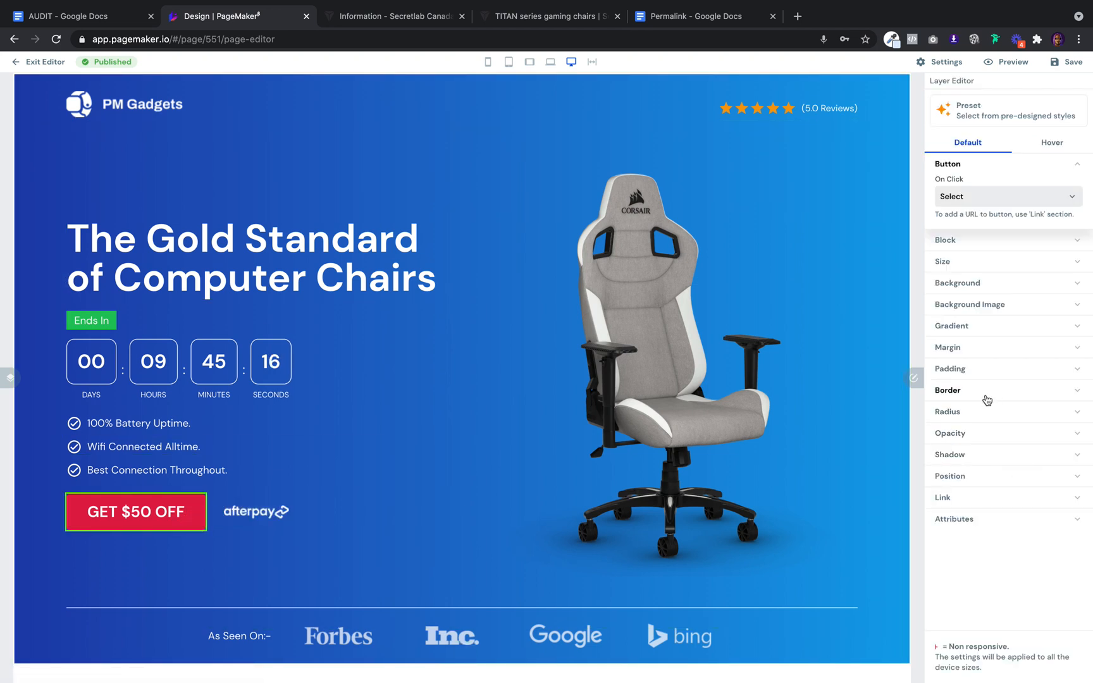
pyautogui.click(942, 497)
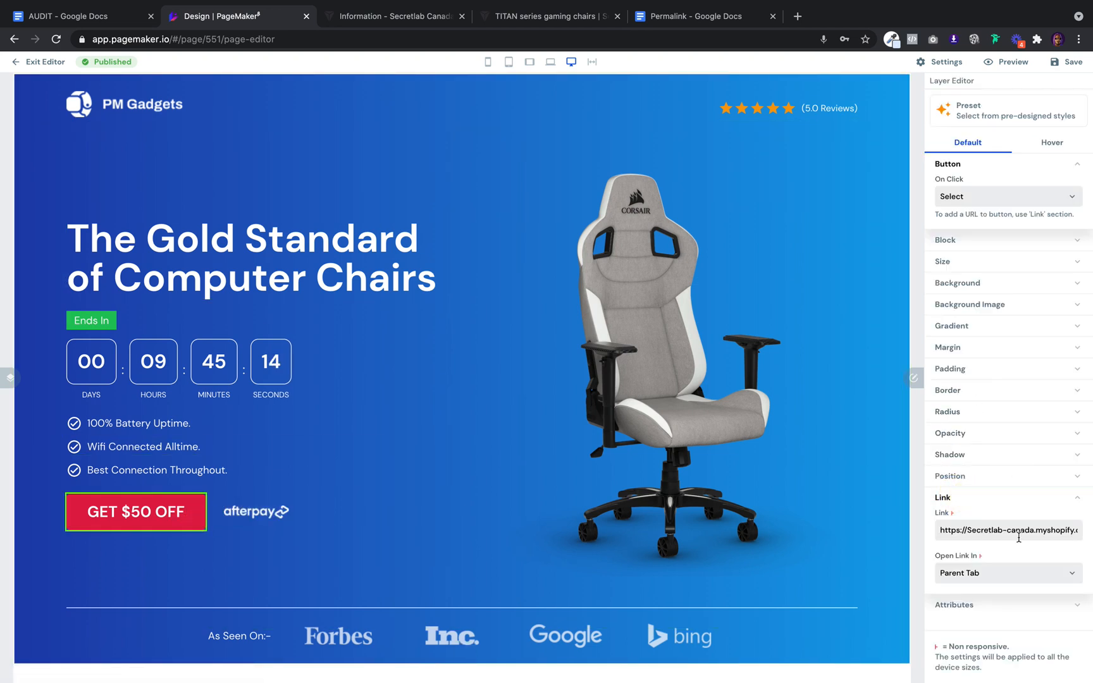
pyautogui.click(1007, 530)
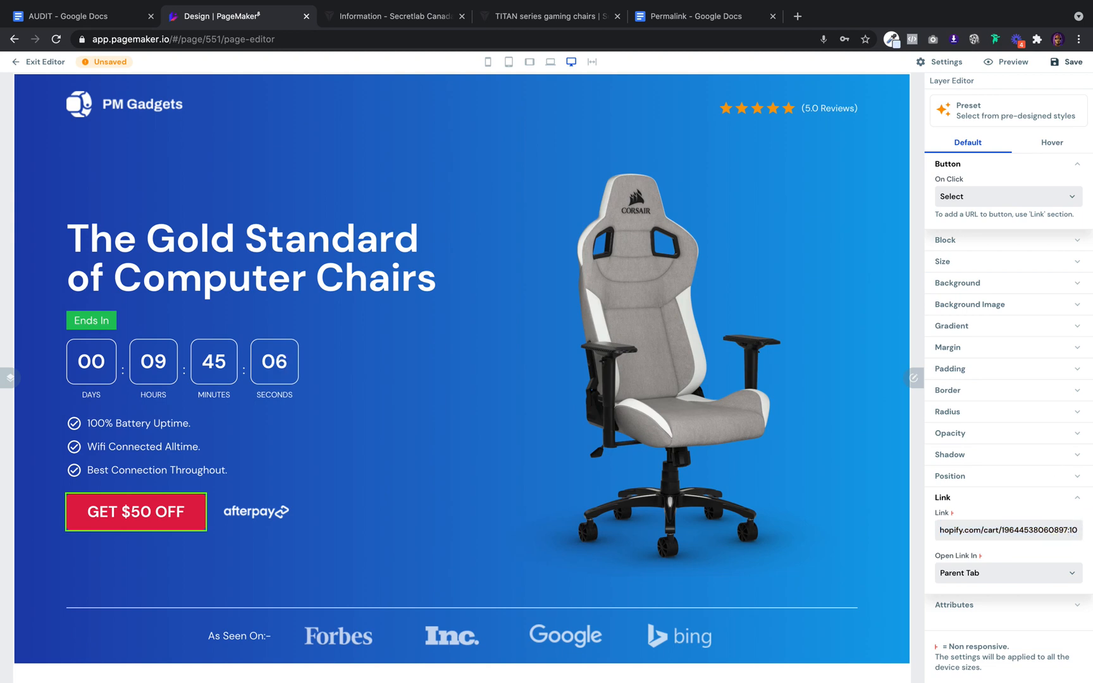
# Save and publish the updated landing page
pyautogui.click(1066, 61)
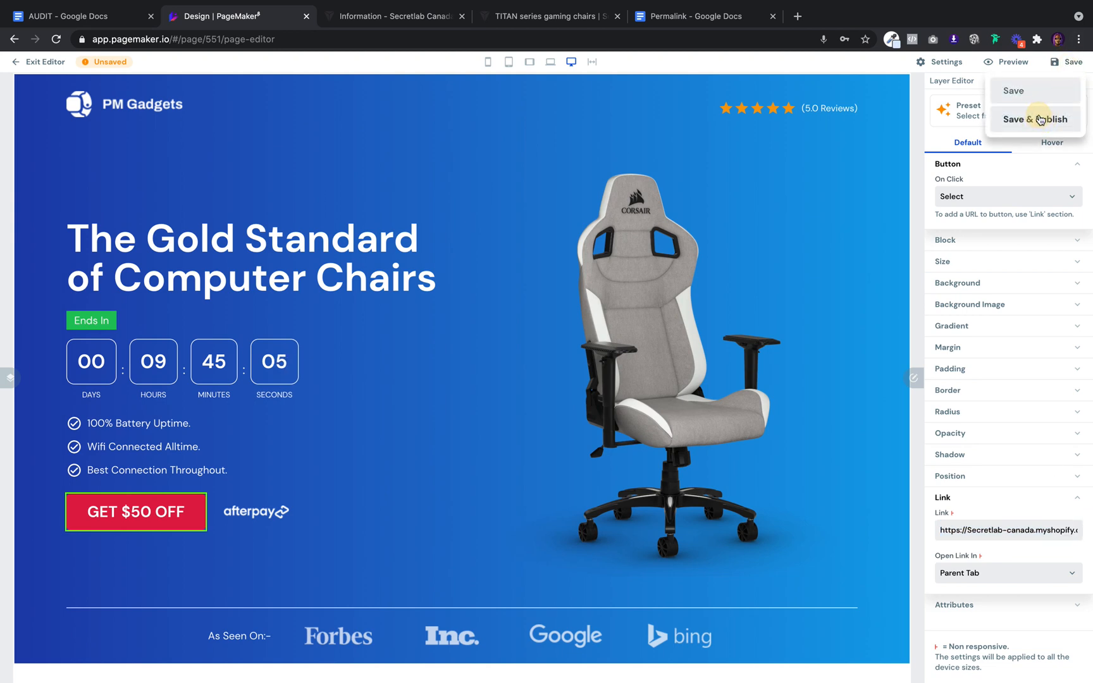
pyautogui.click(1034, 119)
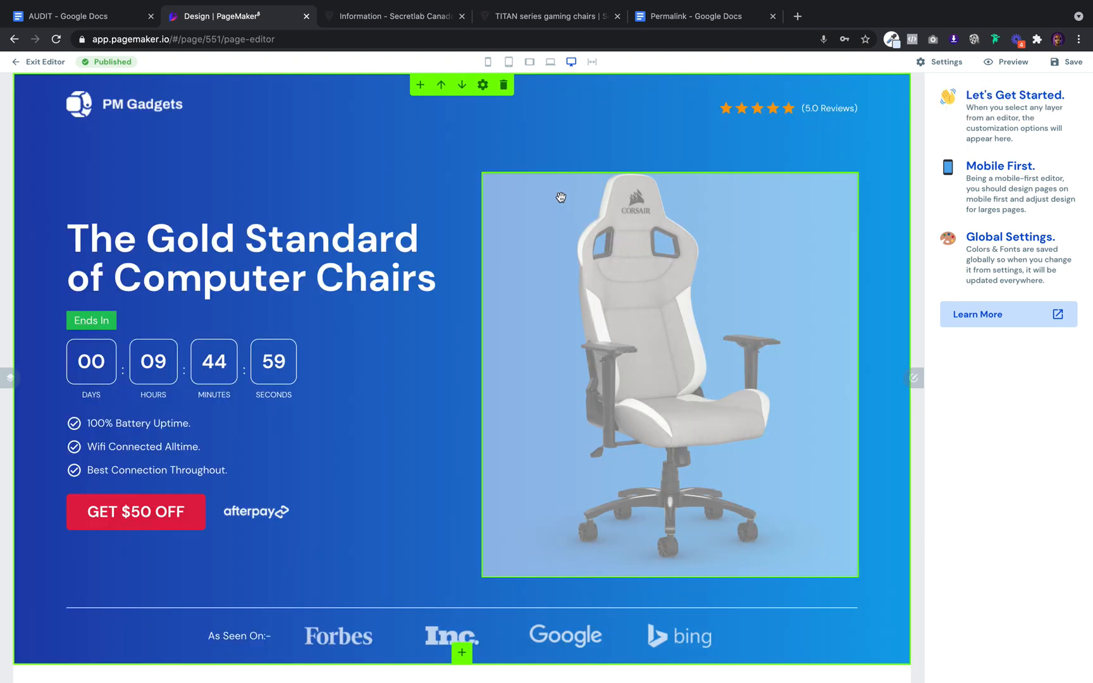
# Verify the previewed GET $50 OFF button now opens checkout with 10 TITAN 2020 chairs (CAD $5,977.70)
pyautogui.click(391, 16)
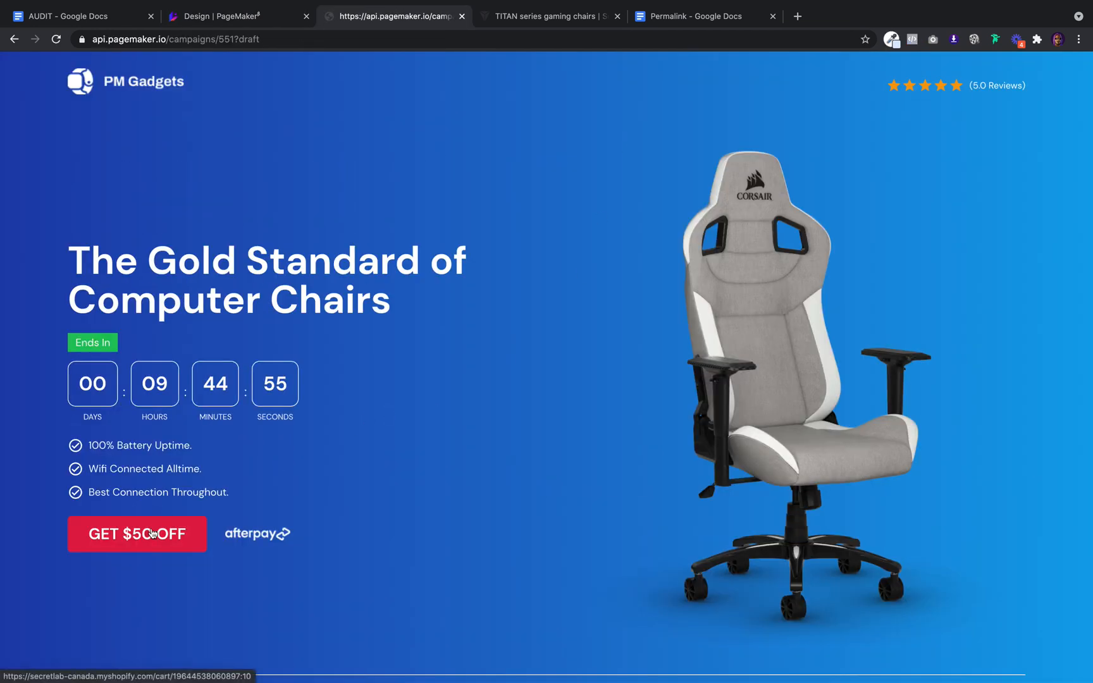
pyautogui.click(138, 534)
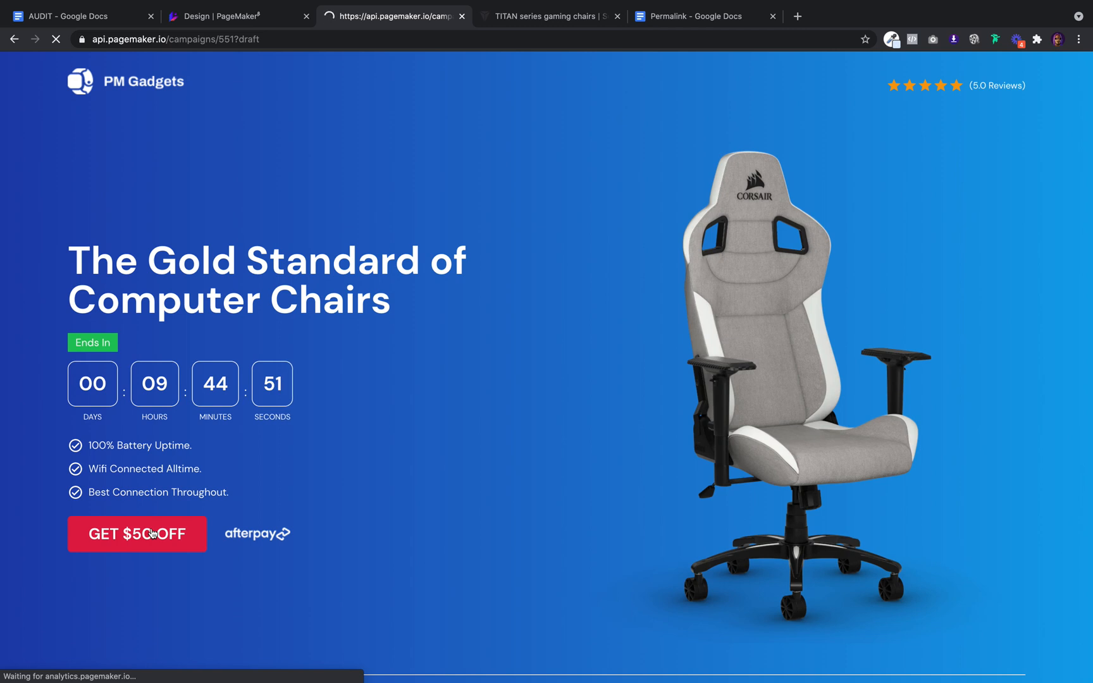
pyautogui.click(138, 533)
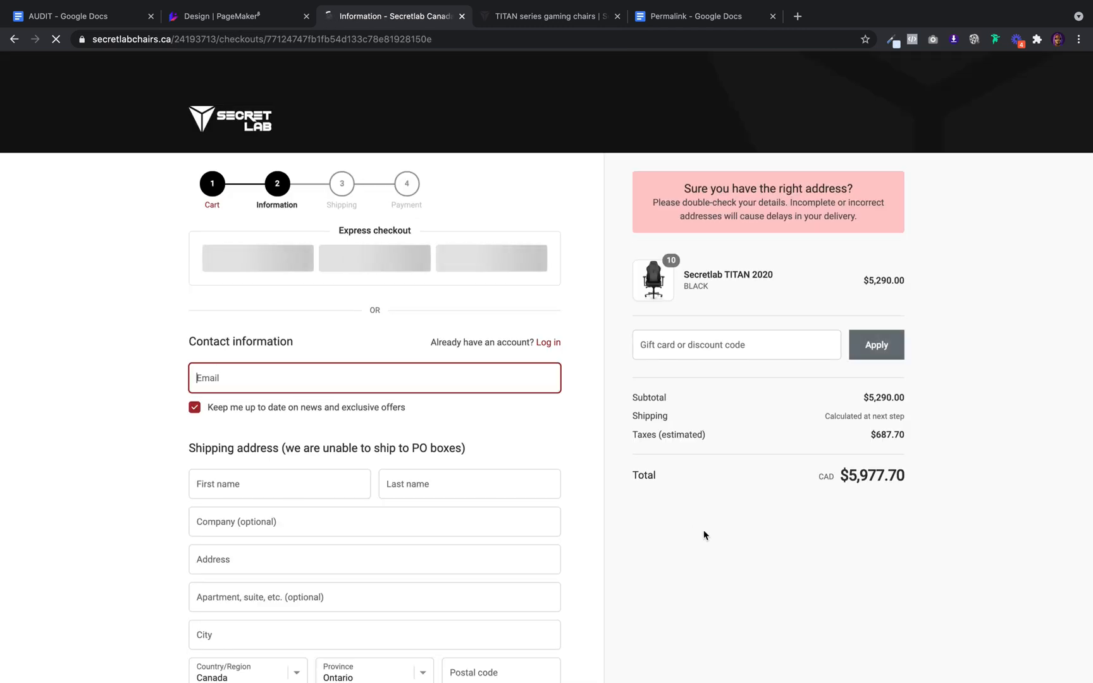